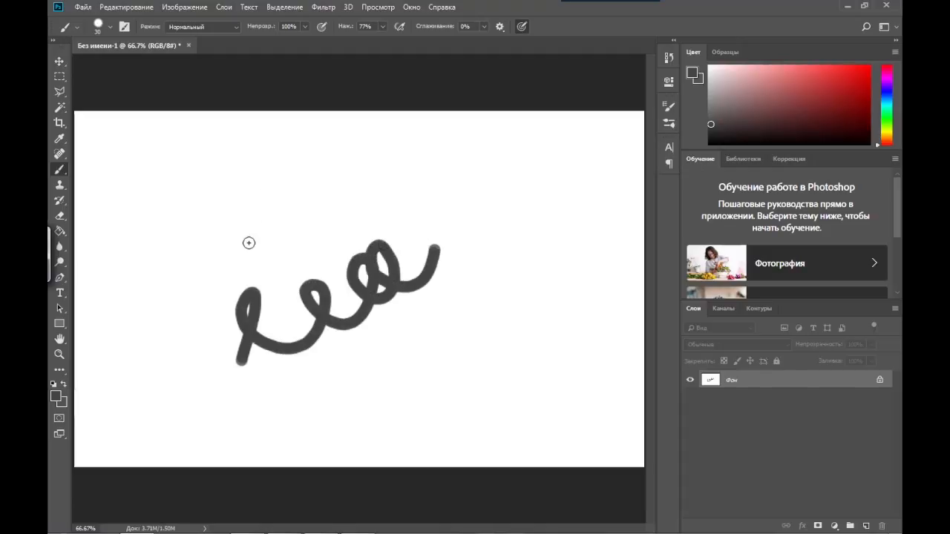
# Step: Draw a thick grey looping brush stroke across the white Photoshop canvas
pyautogui.moveTo(249, 237); pyautogui.dragTo(364, 175)
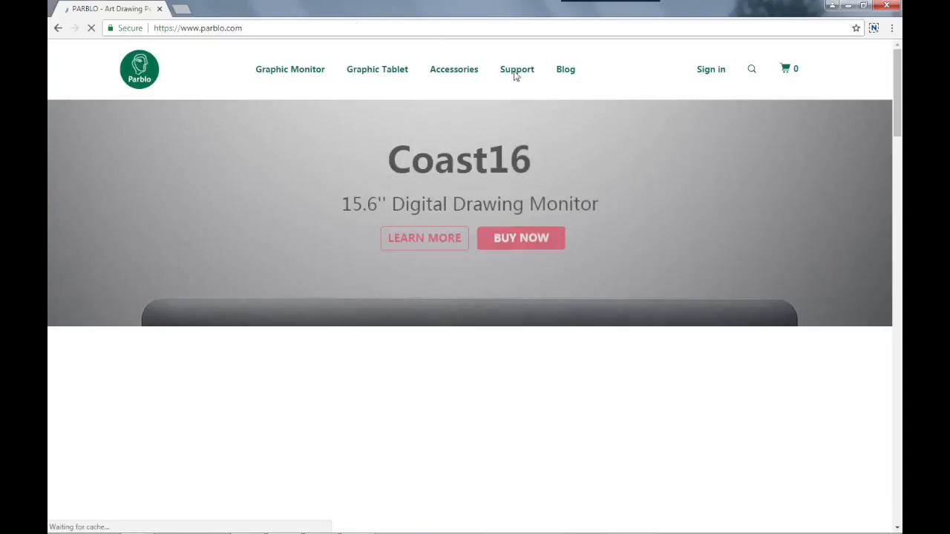
# Step: From Parblo Support > Download Drivers, download the A610s Win Driver 2017-10-21.exe for Windows
pyautogui.click(516, 69)
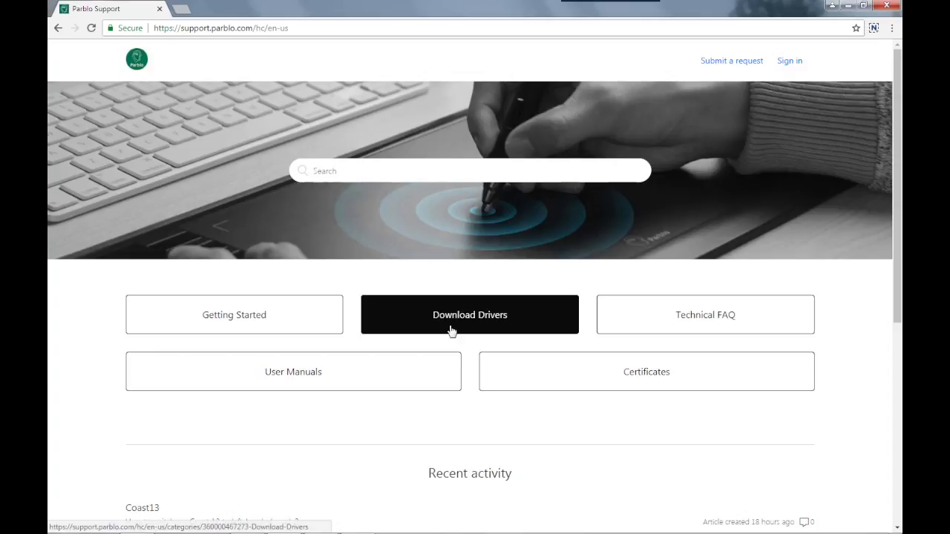
pyautogui.click(469, 315)
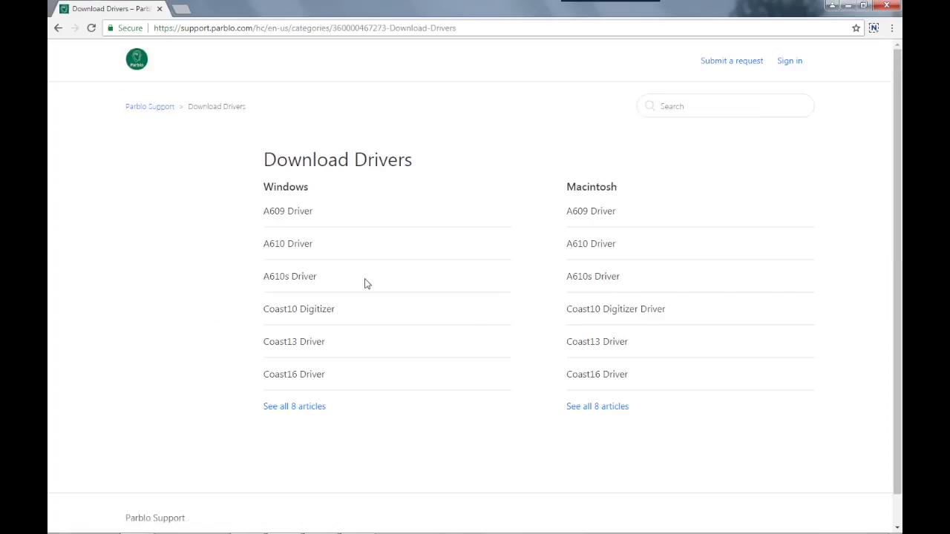
pyautogui.click(289, 276)
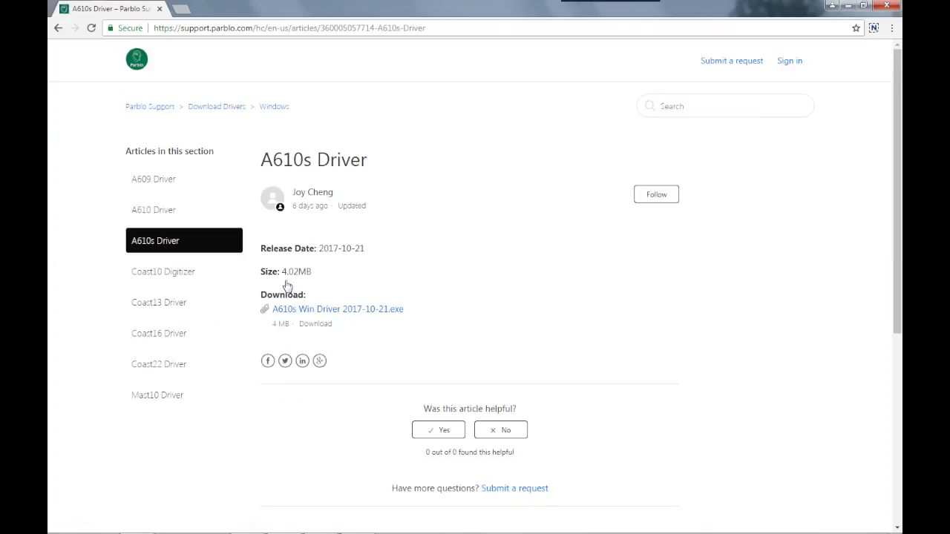
pyautogui.click(337, 309)
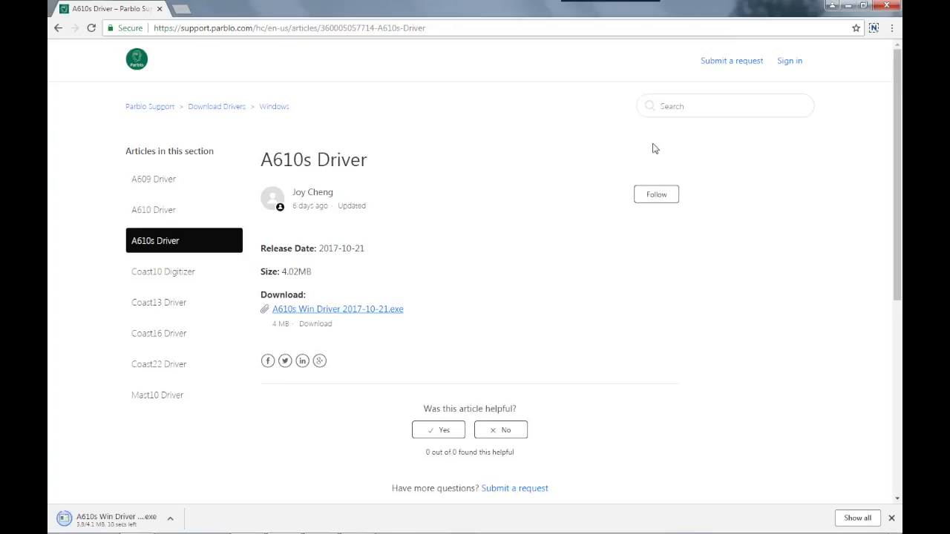
# Step: Launch the A610s Win Driver 2017-10-21 installer from Local Disk (D) via Start > Computer
pyautogui.click(63, 523)
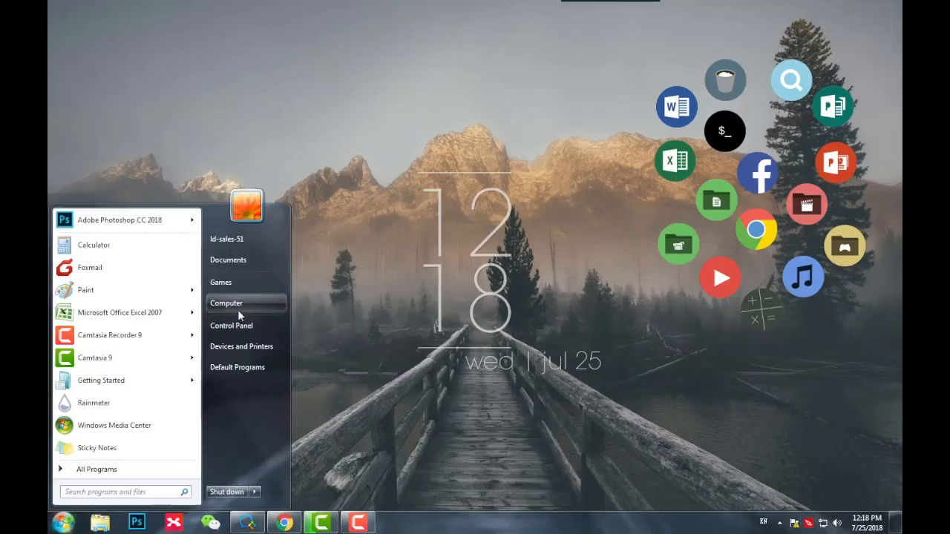
pyautogui.click(225, 302)
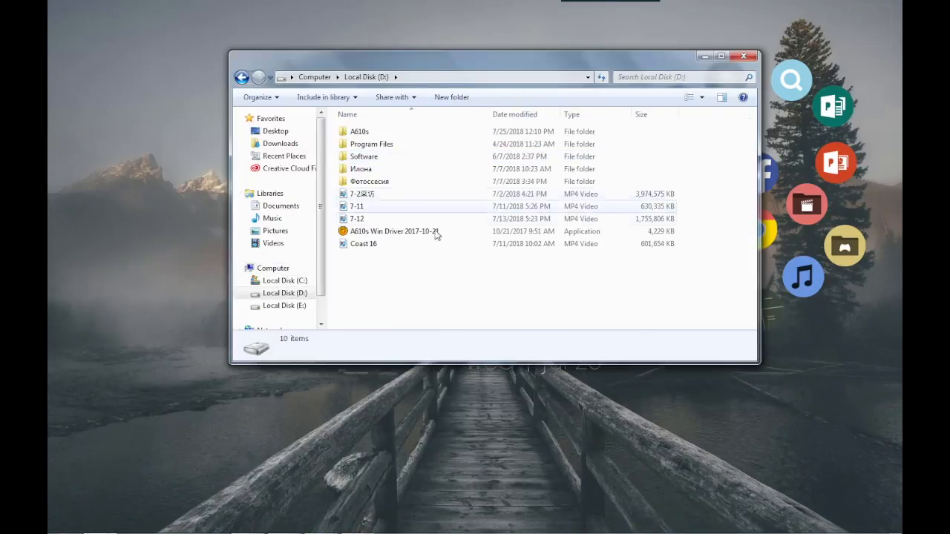
pyautogui.rightClick(393, 232)
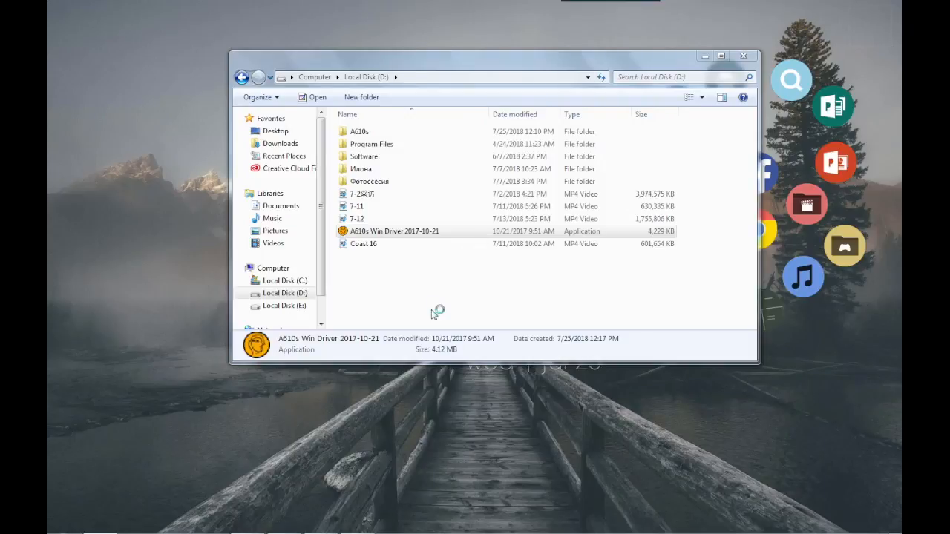
pyautogui.doubleClick(395, 231)
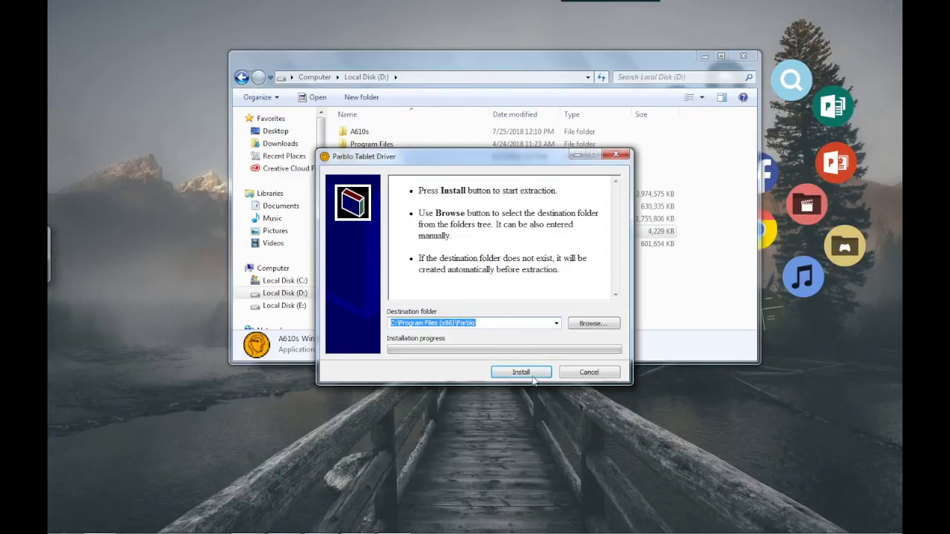
# Step: Extract the driver files into the Parblo folder, choosing Yes to All for file replacement
pyautogui.click(521, 371)
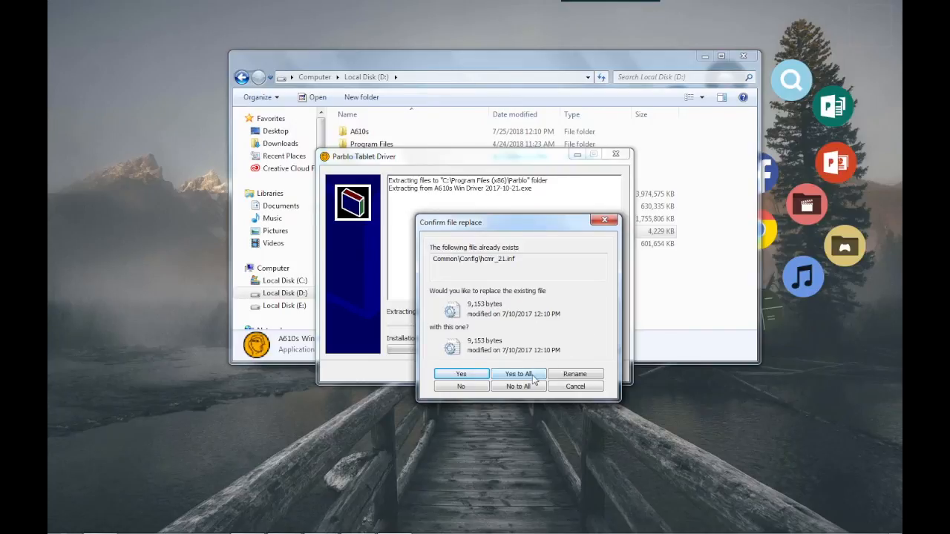
pyautogui.click(518, 375)
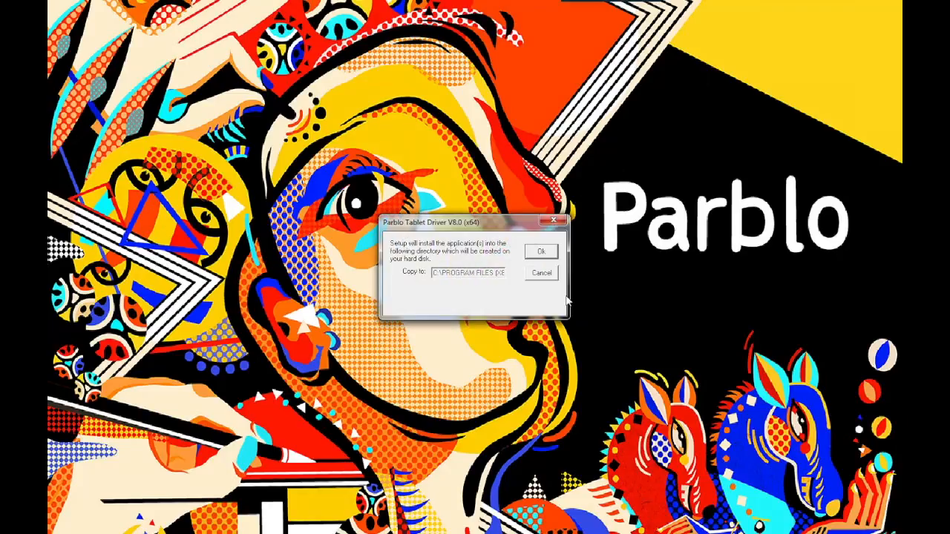
# Step: Accept the setup install location and dismiss the reboot prompt after successful installation
pyautogui.click(540, 251)
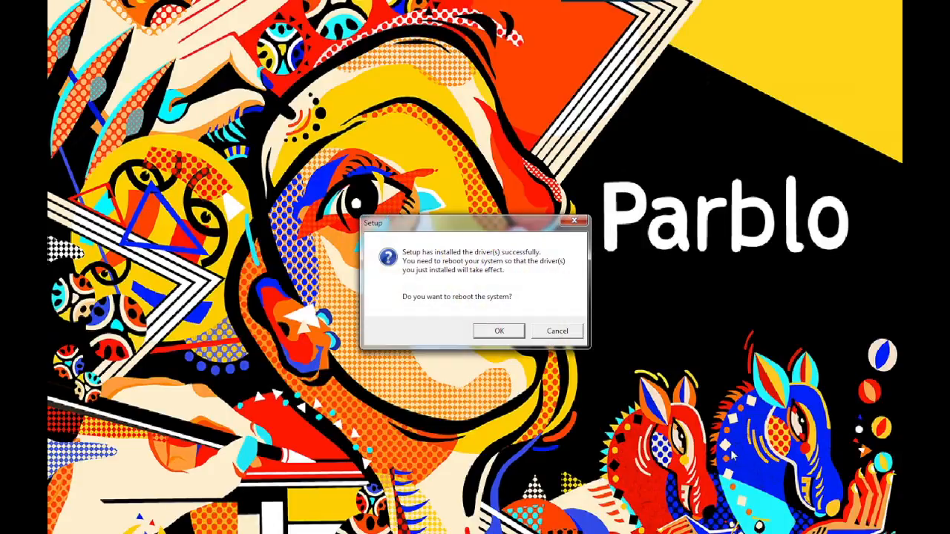
pyautogui.moveTo(597, 373)
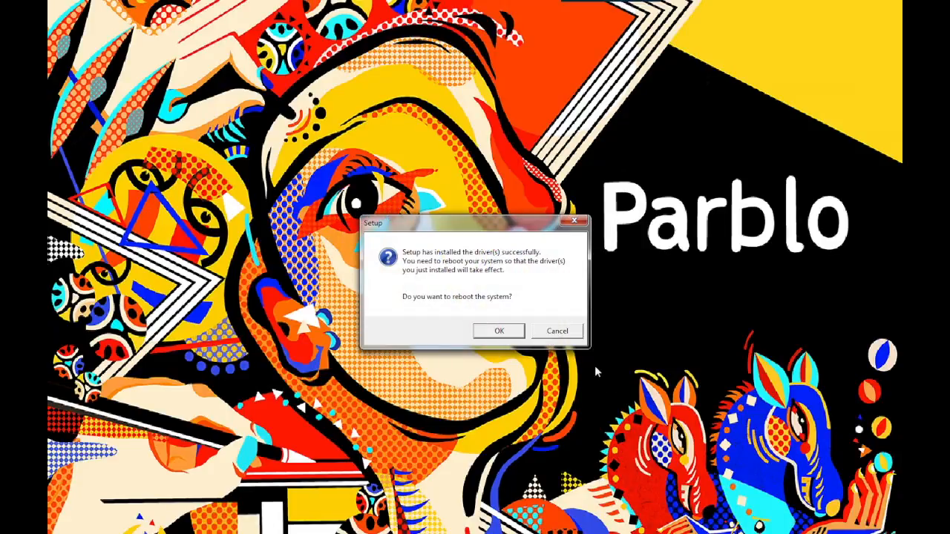
pyautogui.click(558, 331)
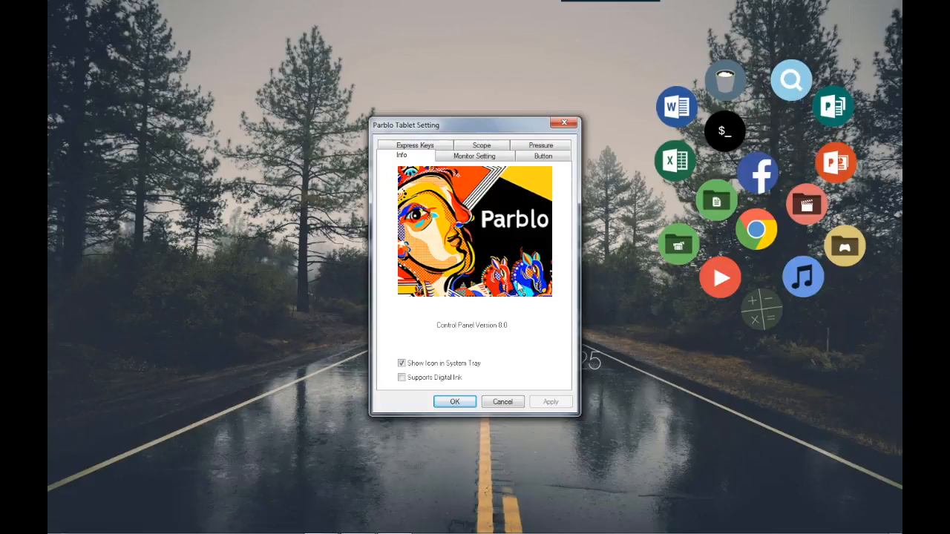
# Step: Map pen barrel button 2 to left double click, then move to the Pressure test page
pyautogui.click(472, 156)
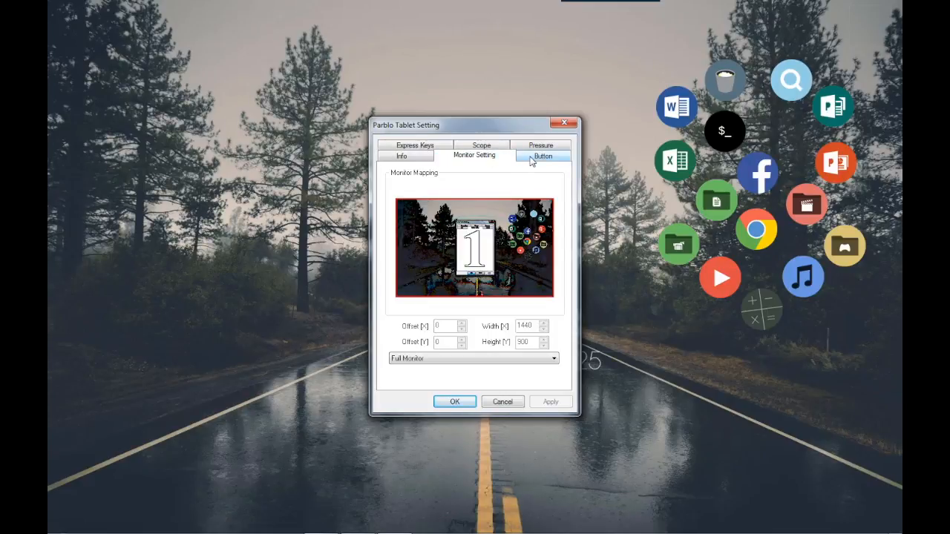
pyautogui.click(543, 156)
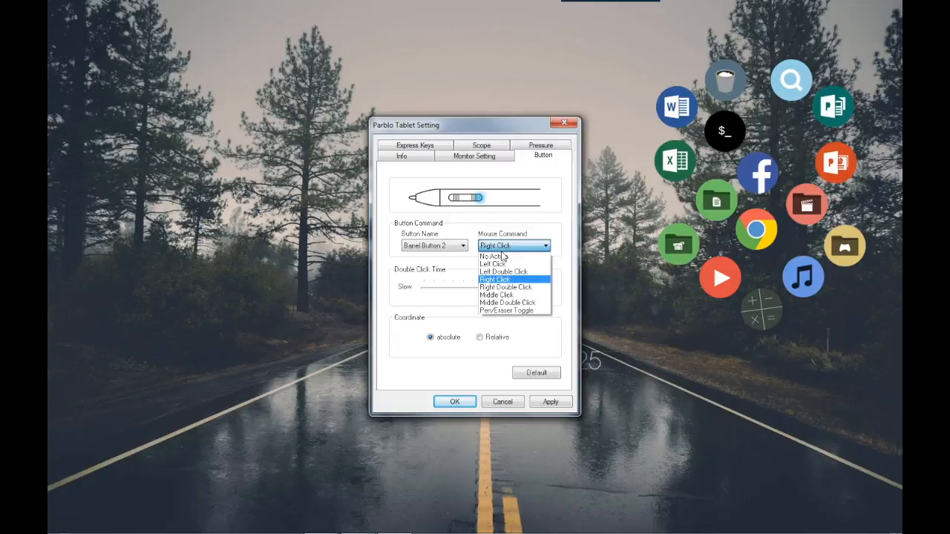
pyautogui.click(505, 271)
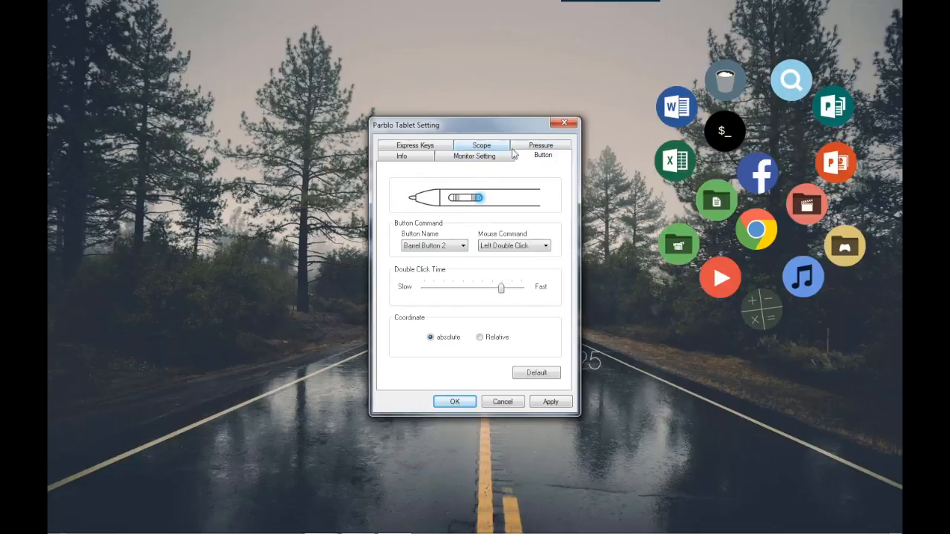
pyautogui.click(540, 156)
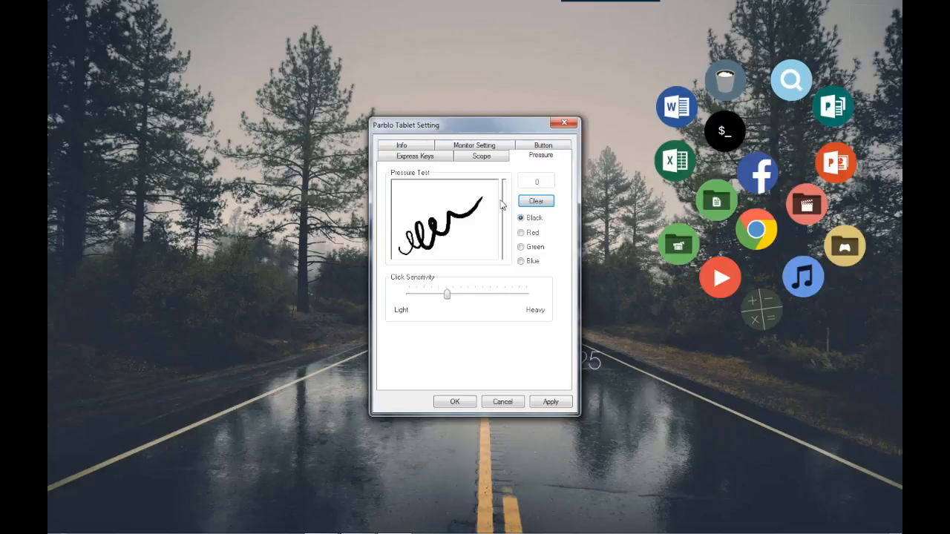
# Step: Scribble a pressure test, set Click Sensitivity slightly heavier, and clear the test area
pyautogui.moveTo(460, 208); pyautogui.dragTo(423, 238)
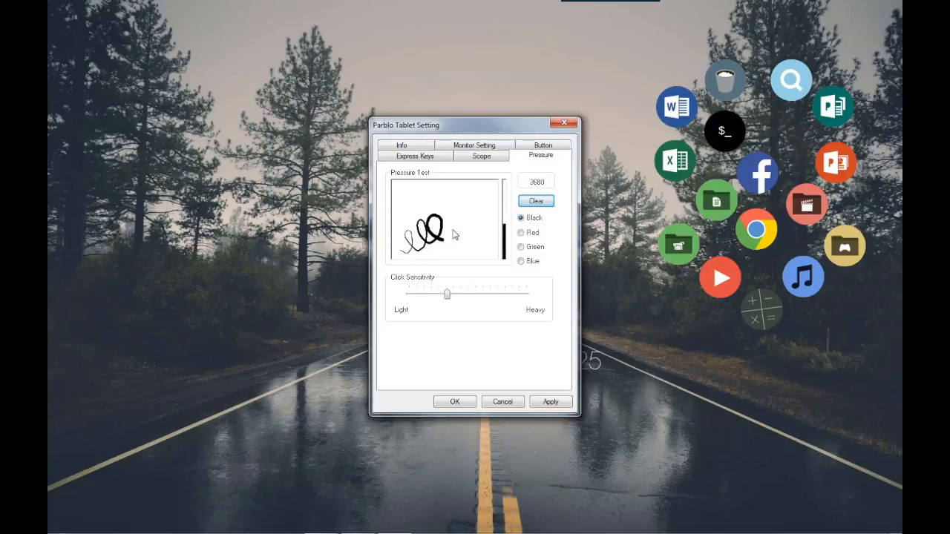
pyautogui.click(534, 200)
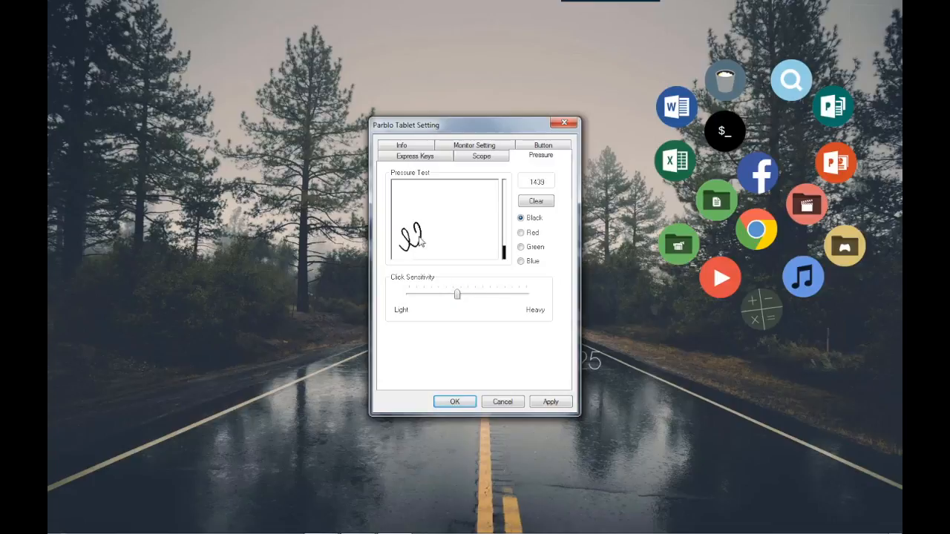
pyautogui.click(535, 200)
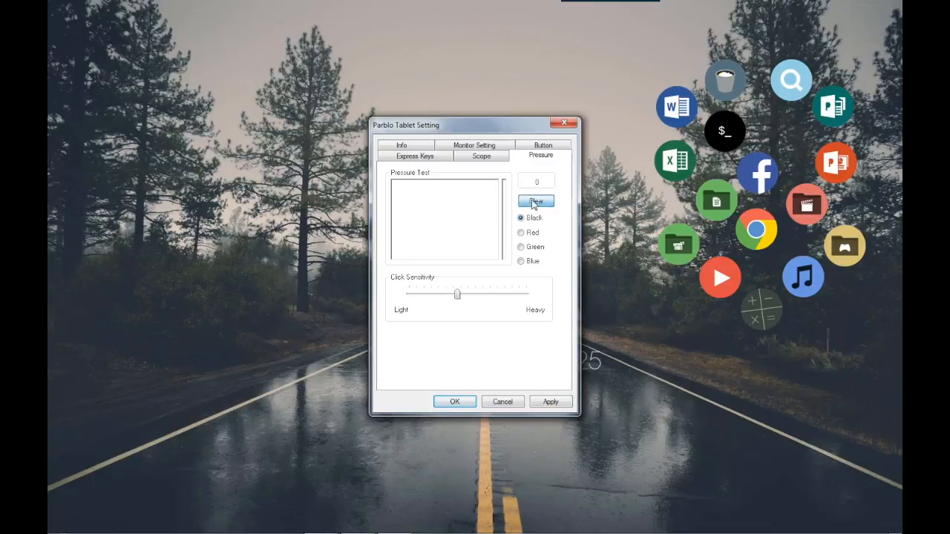
pyautogui.click(481, 156)
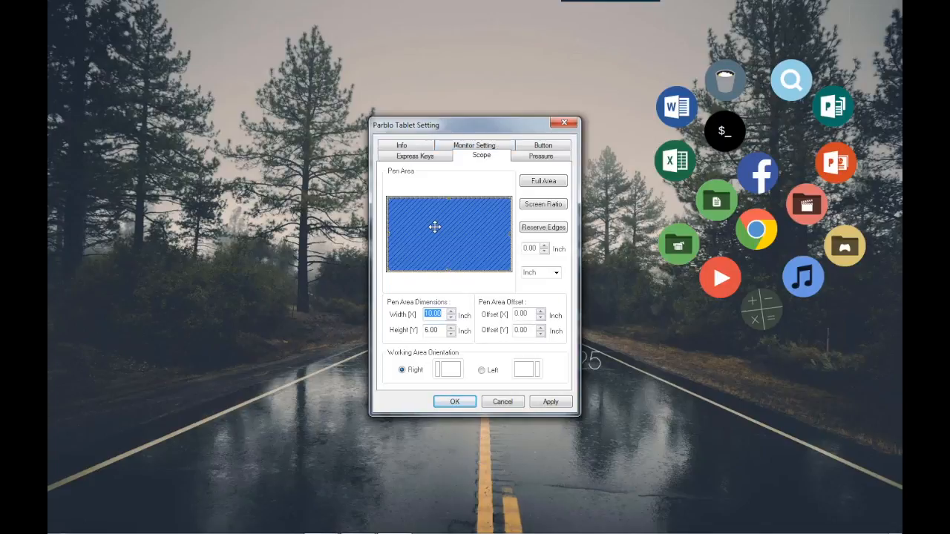
# Step: Review the Scope page's pen area width, height and offsets
pyautogui.click(451, 318)
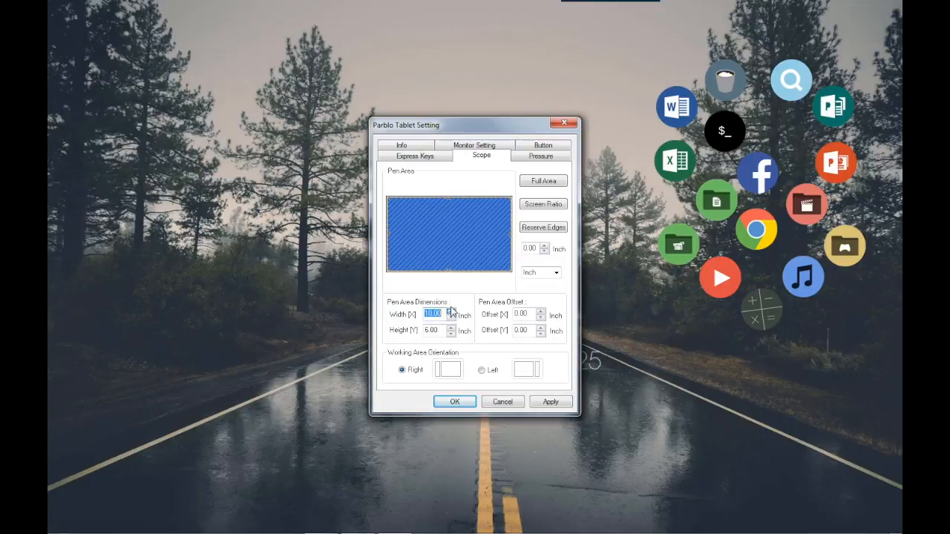
pyautogui.click(414, 155)
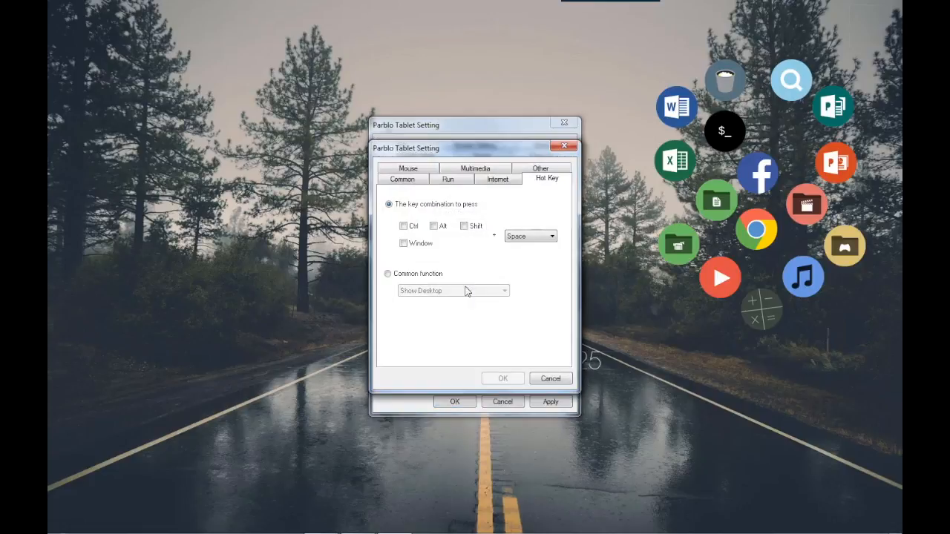
# Step: In Express Keys' Hot Key dialog, tick Ctrl for the key combination
pyautogui.click(403, 226)
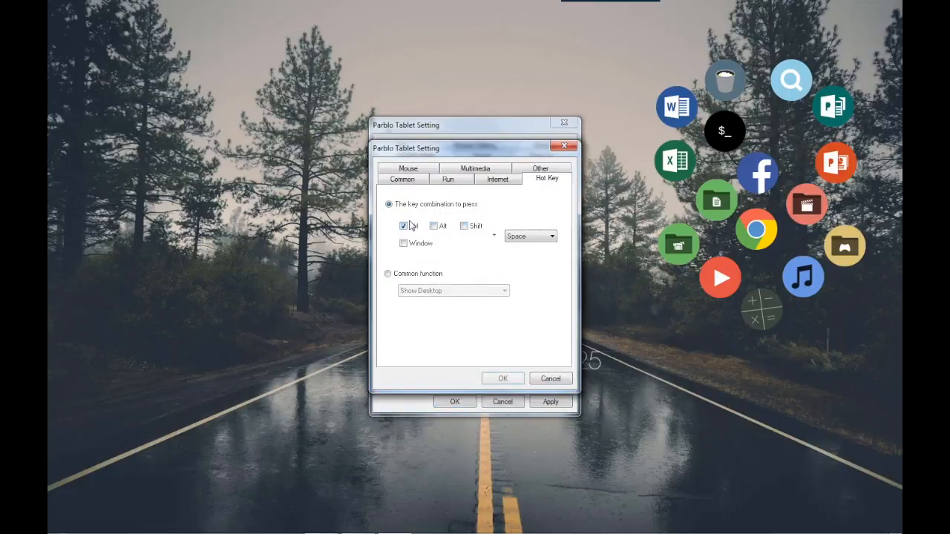
pyautogui.click(552, 236)
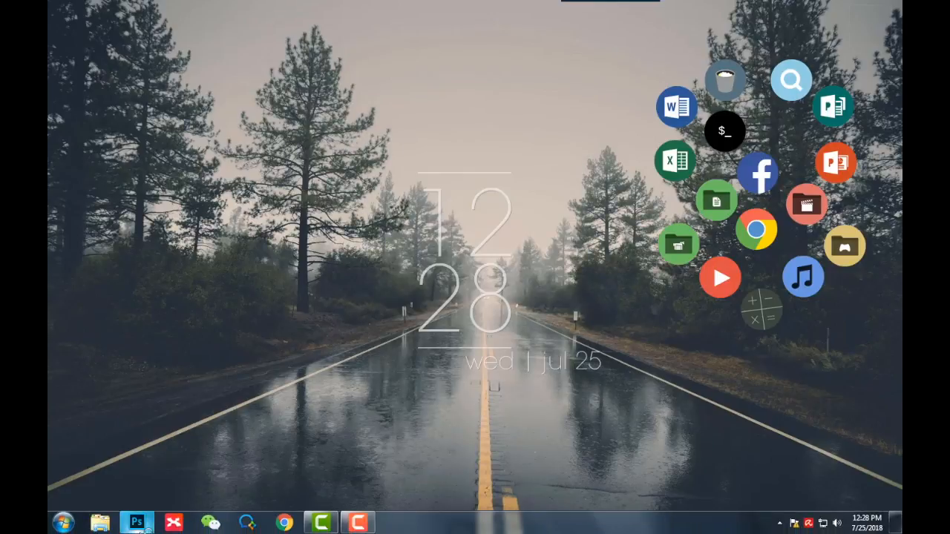
# Step: Create a new blank 1440 × 900 px document in Photoshop
pyautogui.click(137, 522)
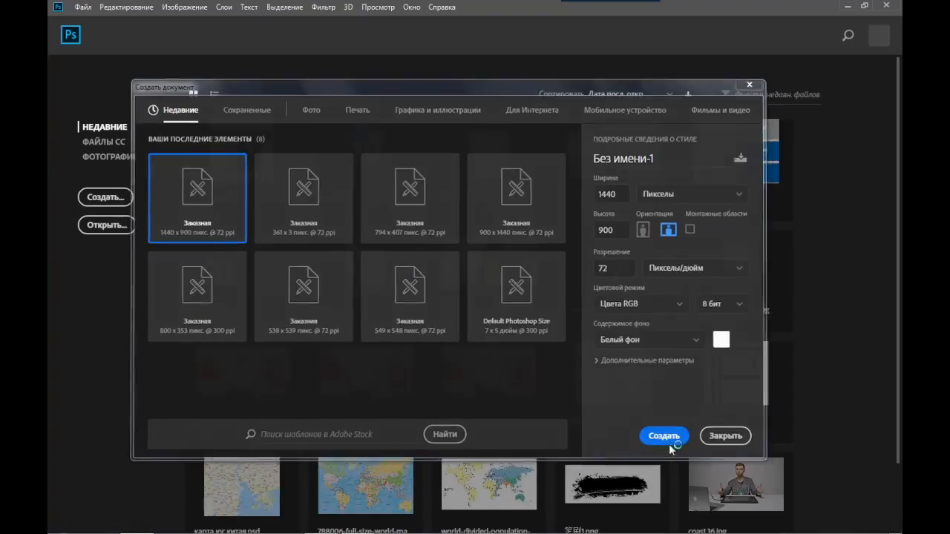
pyautogui.click(664, 436)
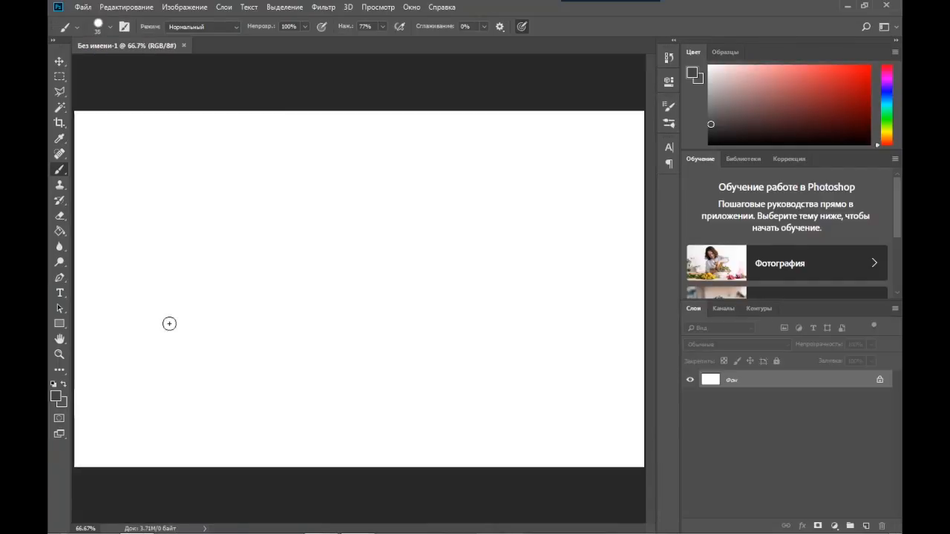
# Step: Draw a row of test loops, then hand-write the word Parblo in pressure-varying grey strokes
pyautogui.moveTo(169, 324); pyautogui.dragTo(469, 237)
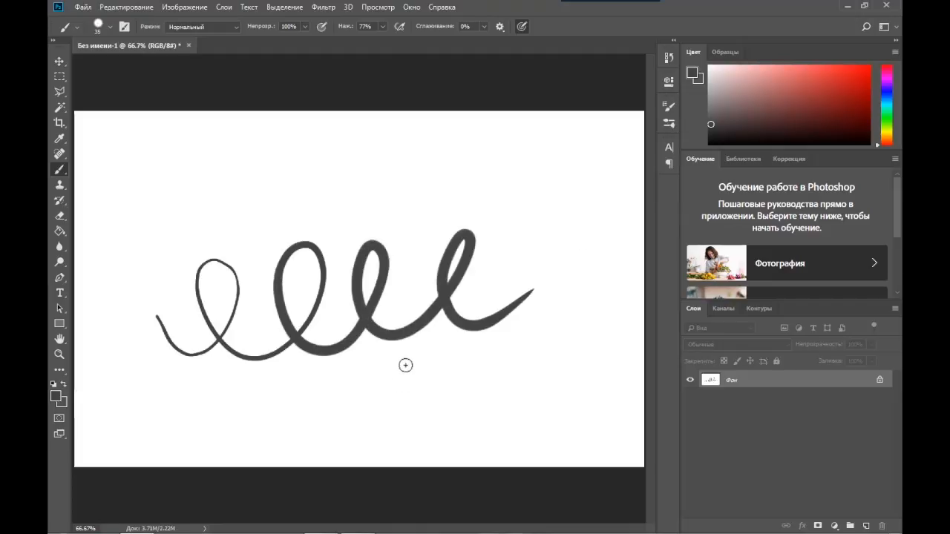
pyautogui.moveTo(523, 31)
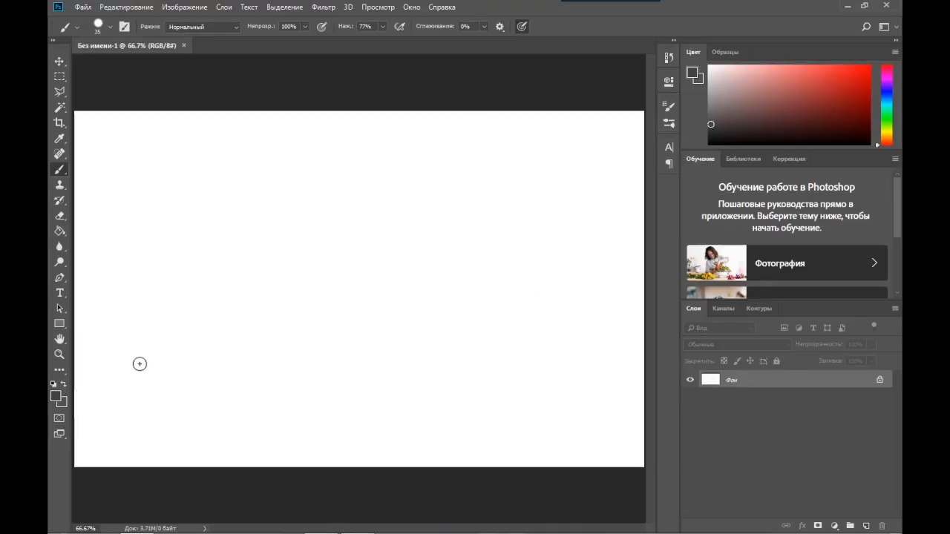
pyautogui.moveTo(140, 363); pyautogui.dragTo(401, 213)
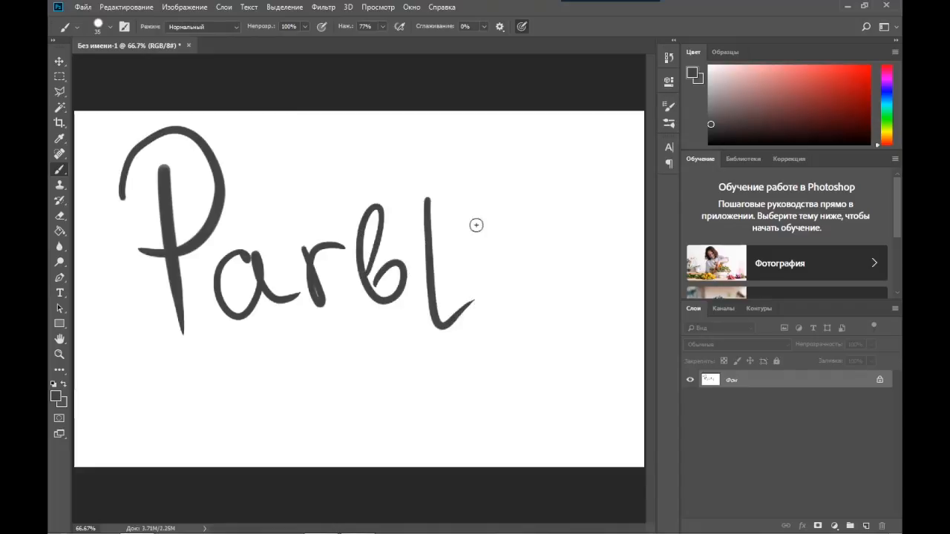
pyautogui.moveTo(490, 223); pyautogui.dragTo(505, 312)
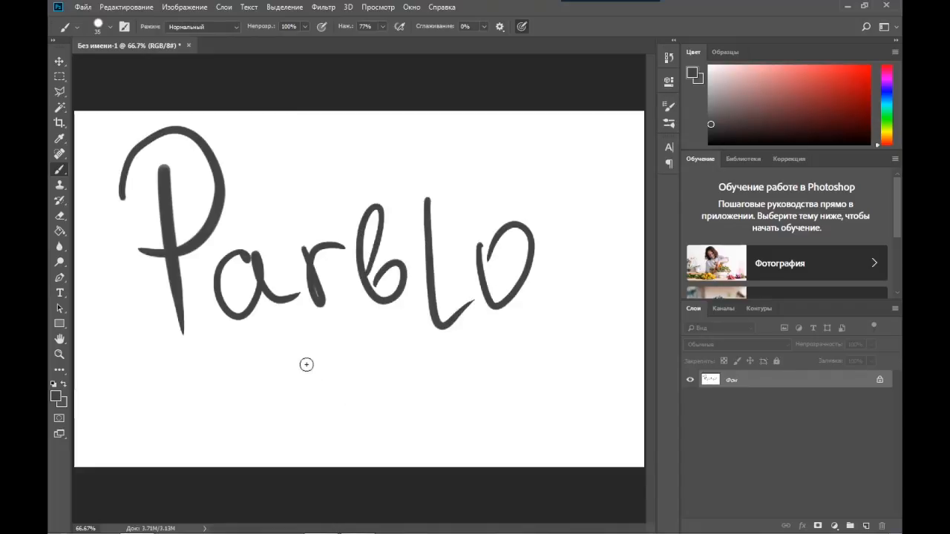